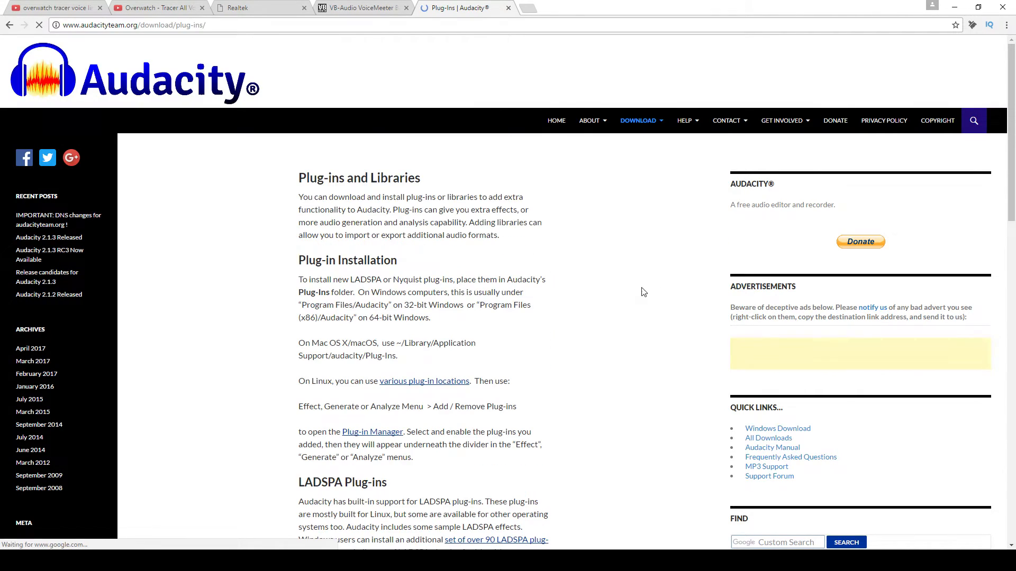
Step: Follow Audacity's plug-ins page through the LAME FAQ to the Windows installation instructions
scroll(down, 3)
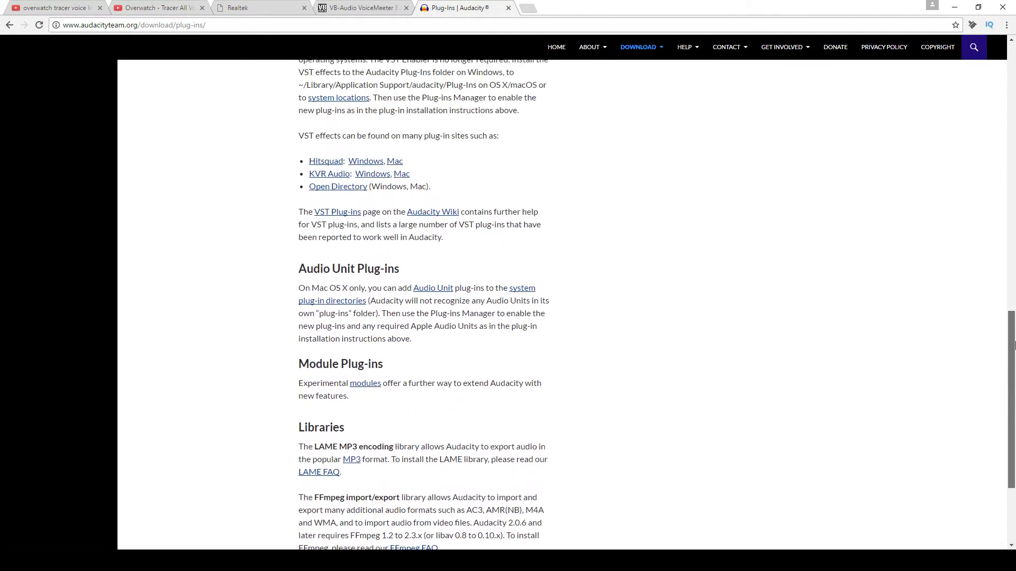
scroll(down, 3)
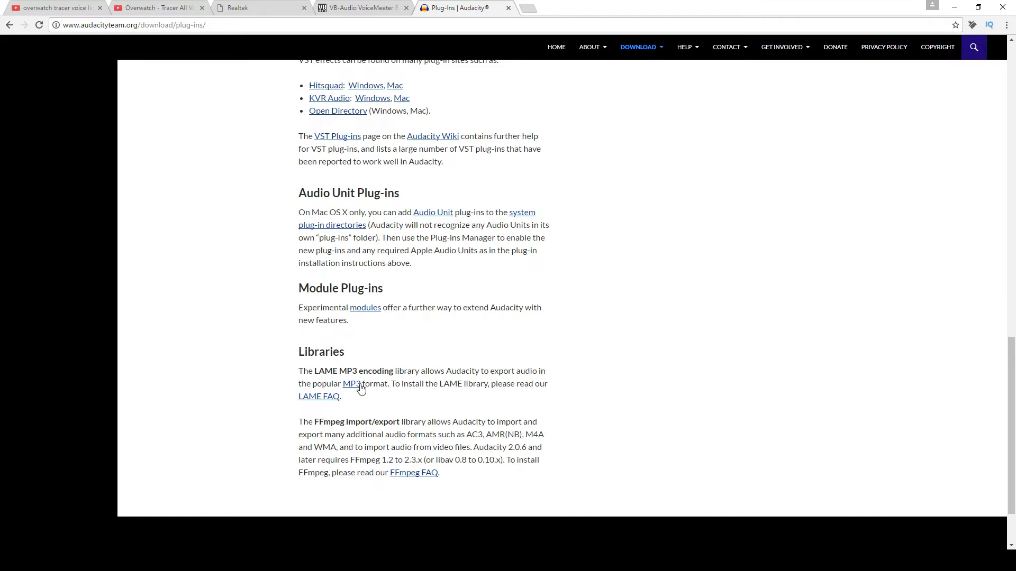
click(319, 397)
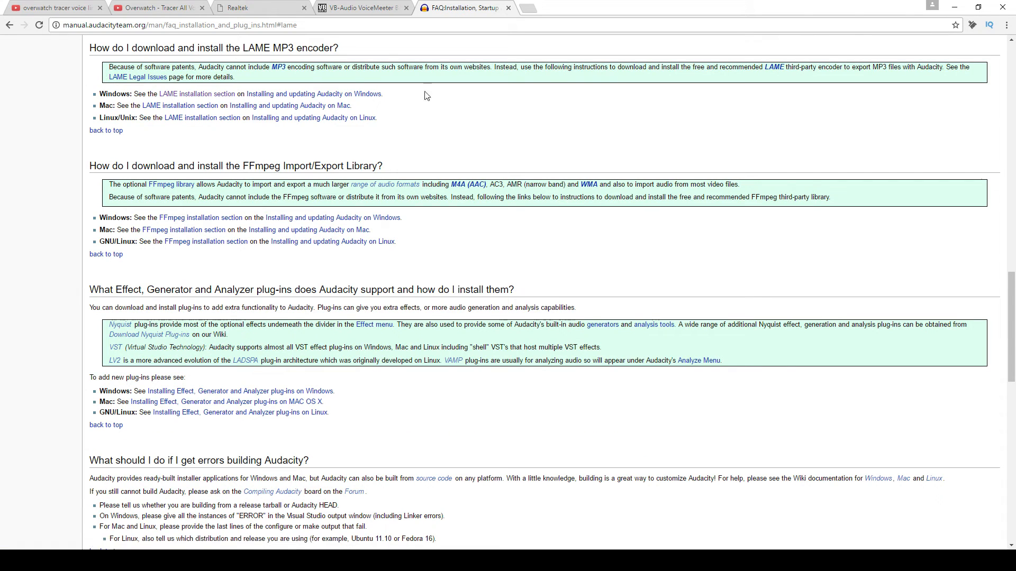
click(314, 93)
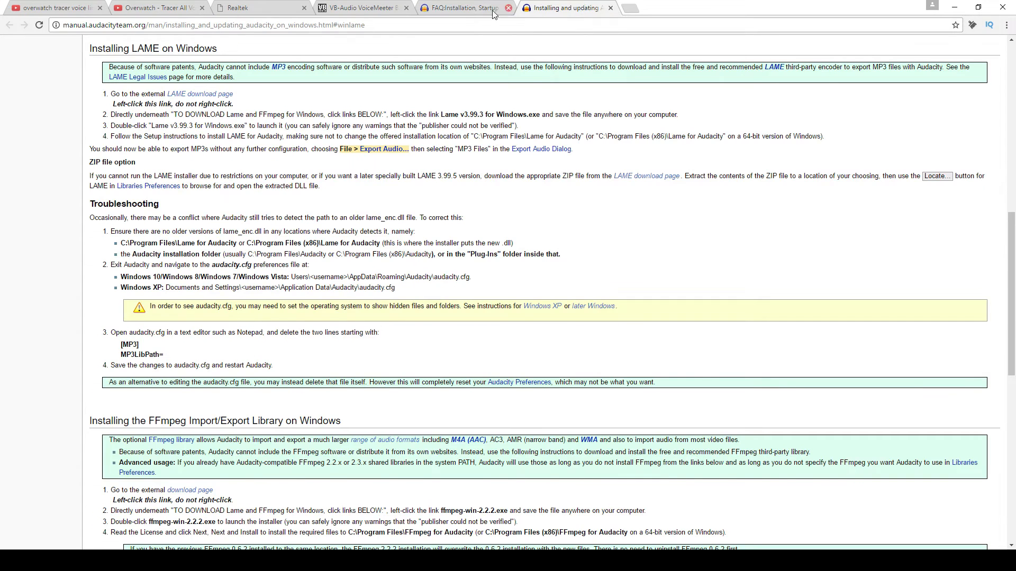
mouse_move(201, 95)
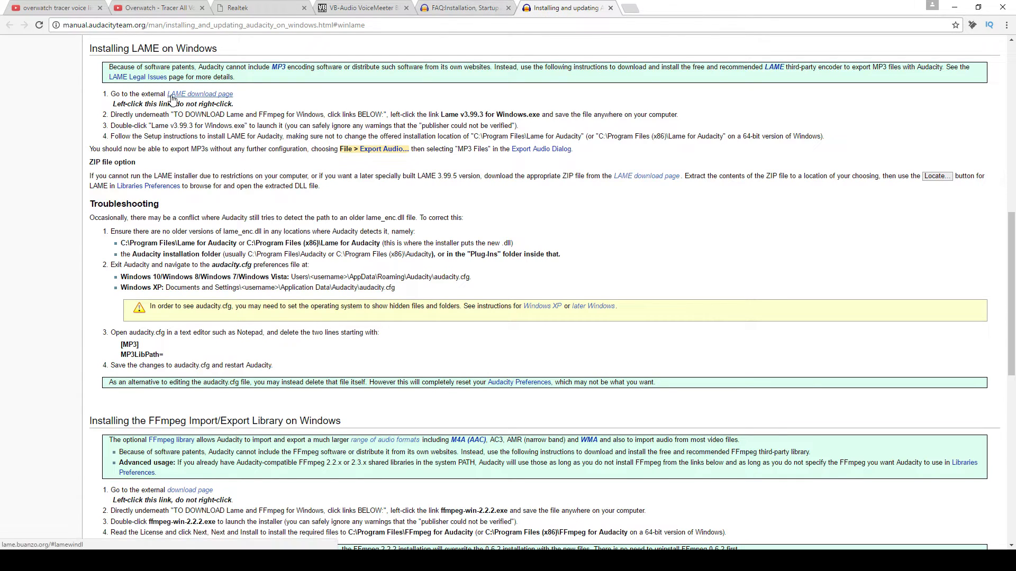
Step: Download Lame_v3.99.3_for_Windows.exe from the external LAME page and return to the instructions
click(202, 94)
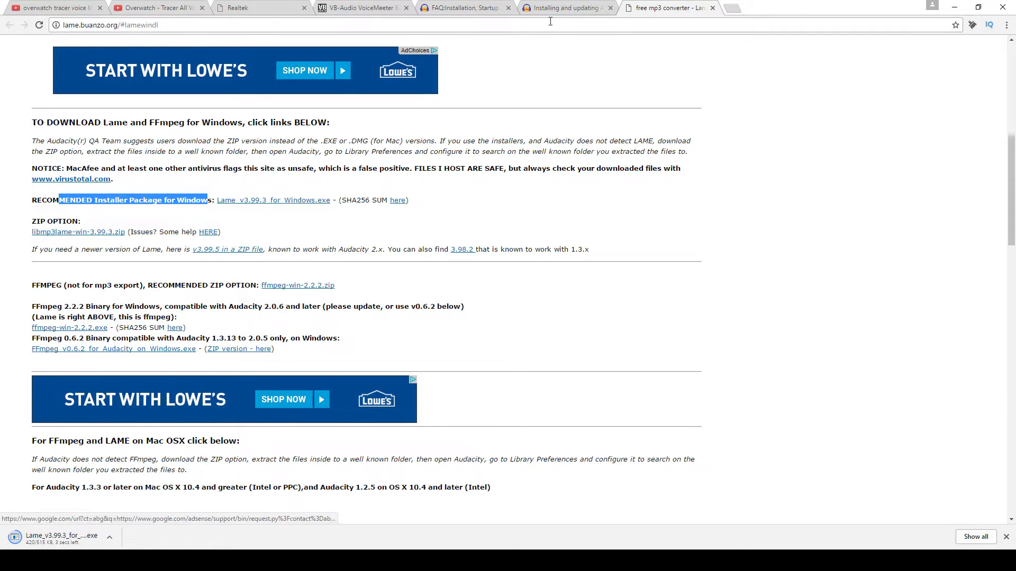
click(567, 8)
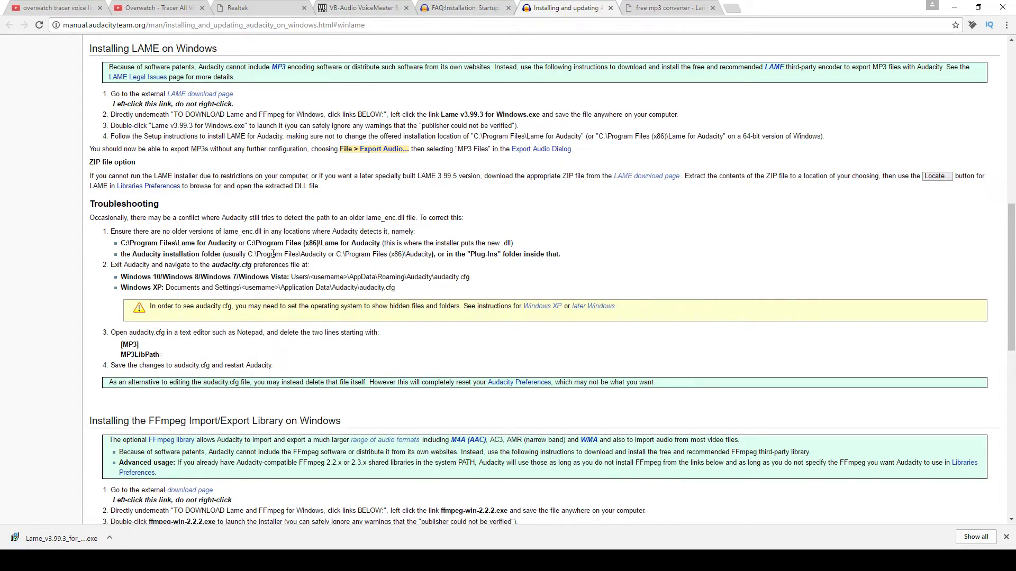
click(59, 539)
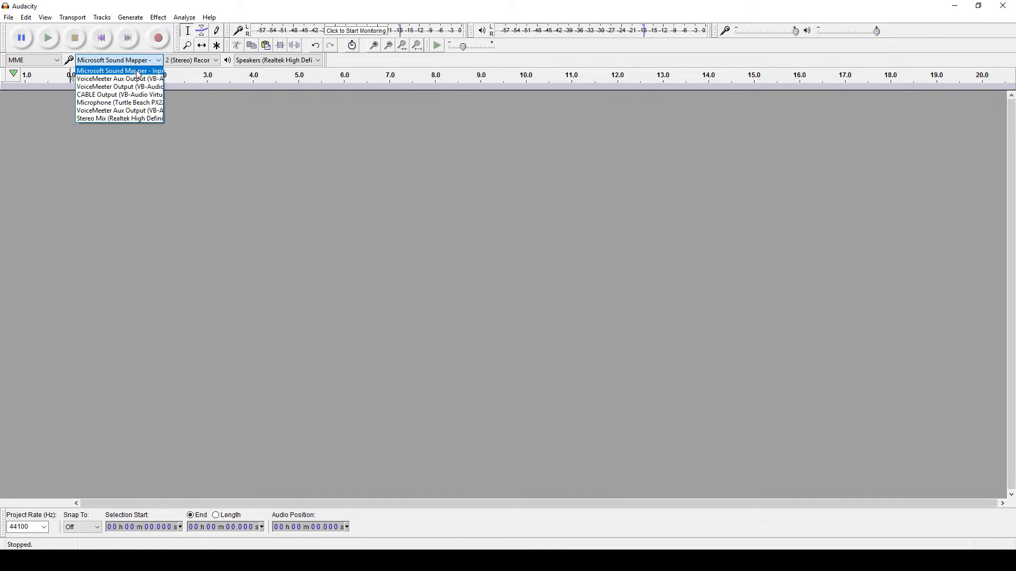
Step: Keep Microsoft Sound Mapper selected as Audacity's recording input device
click(119, 70)
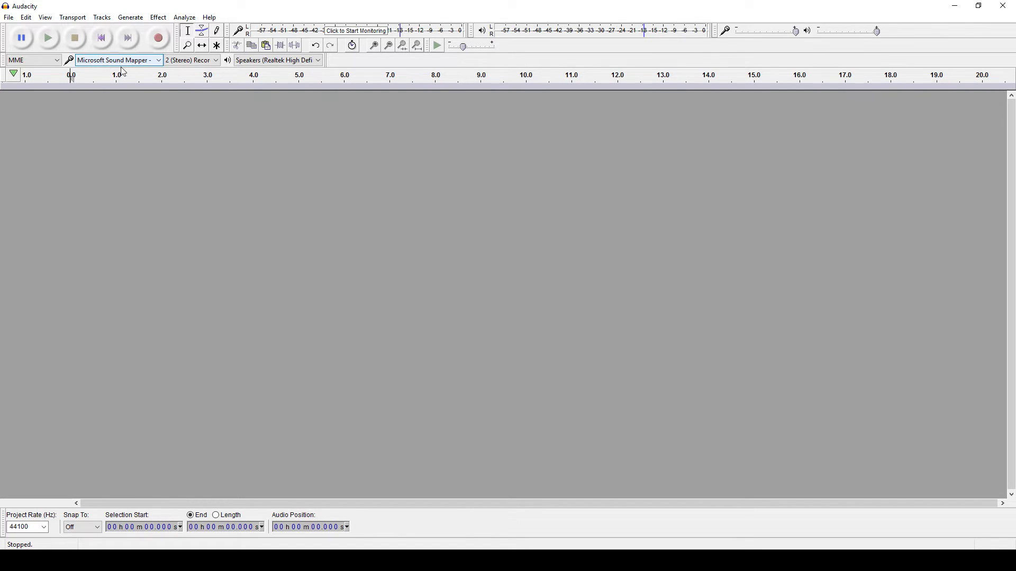
mouse_move(159, 37)
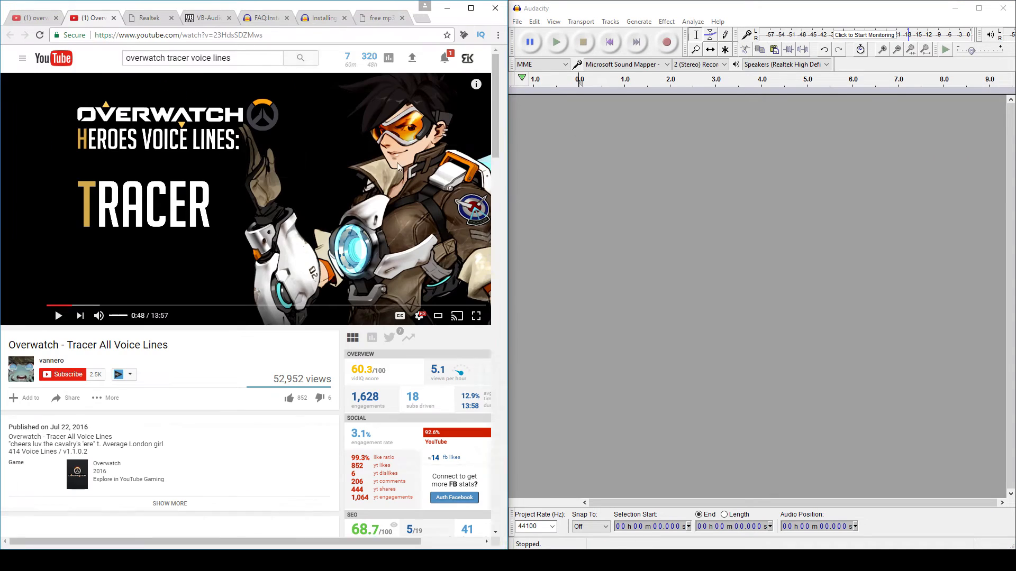
Step: Record the Tracer voice lines from the YouTube video into a stereo track, then stop
click(666, 43)
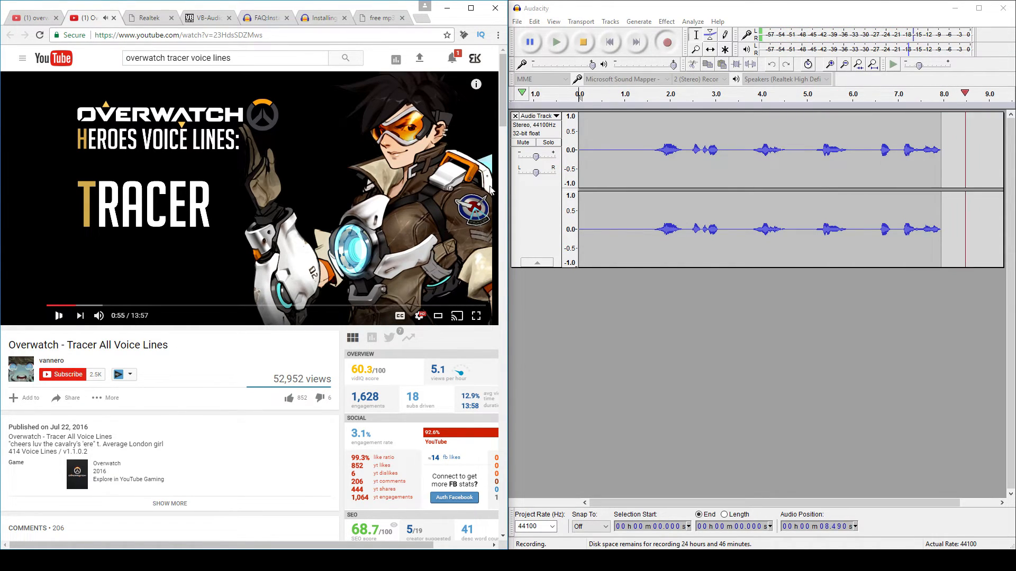
click(581, 42)
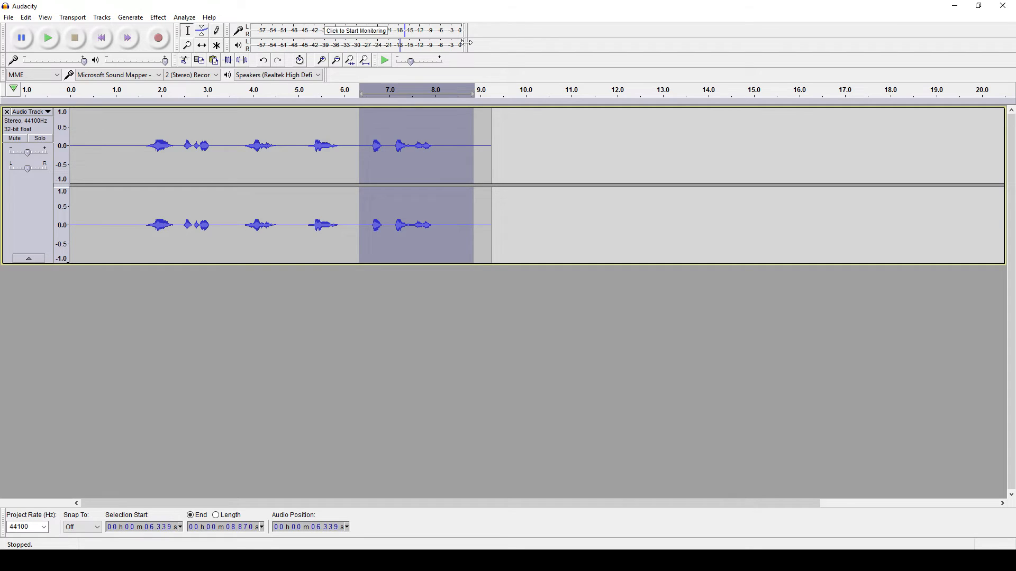
mouse_move(366, 150)
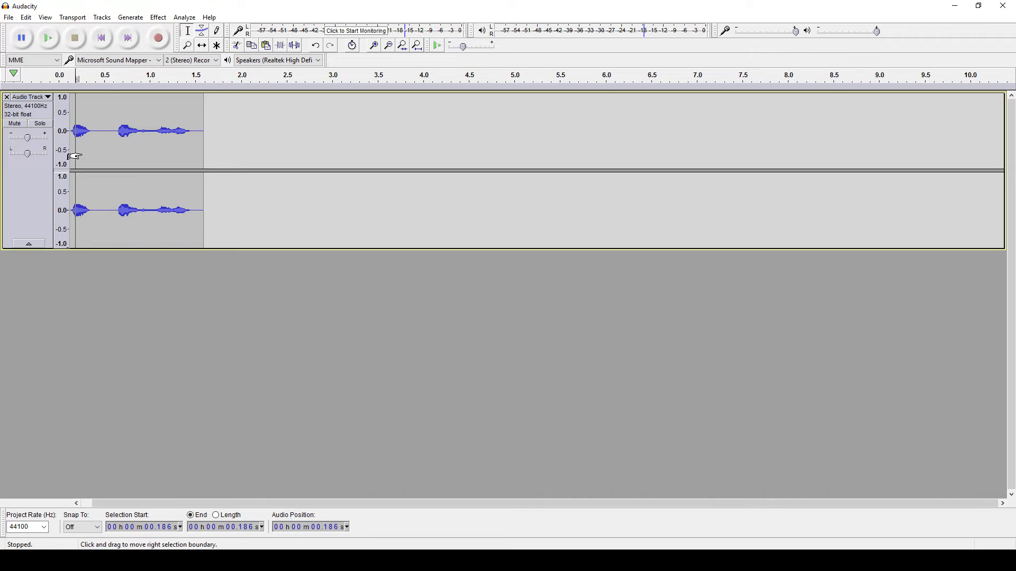
Step: Play back the trimmed one-and-a-half-second Tracer voice line to check it
click(47, 38)
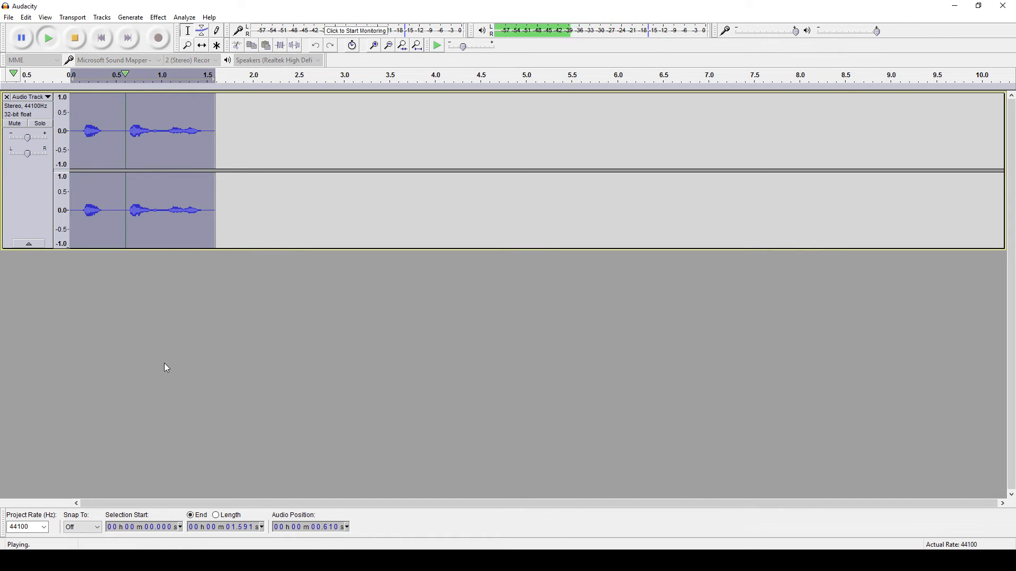
click(158, 17)
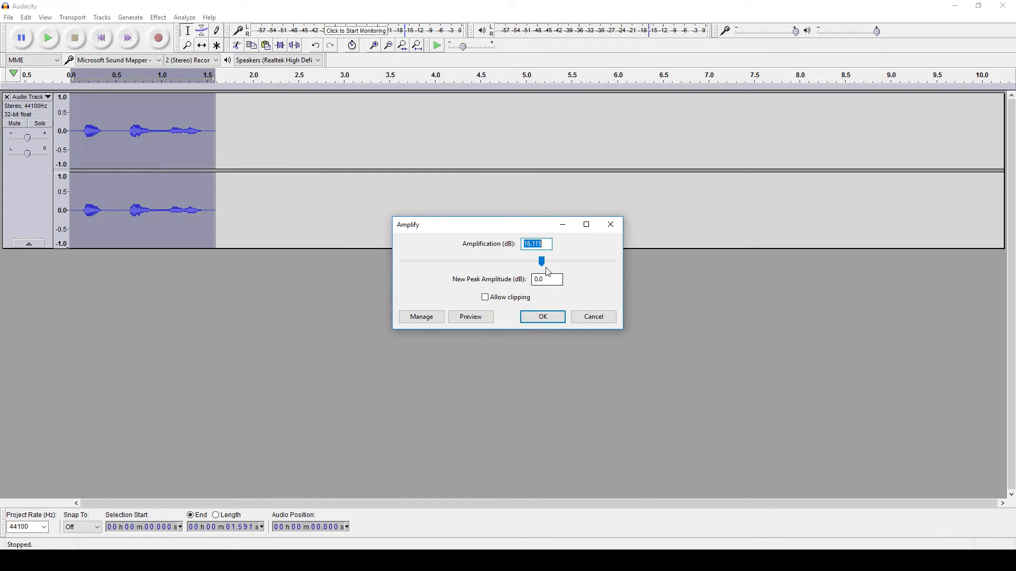
Step: Apply the suggested Amplify gain to the clip and play it to verify the loudness
click(541, 317)
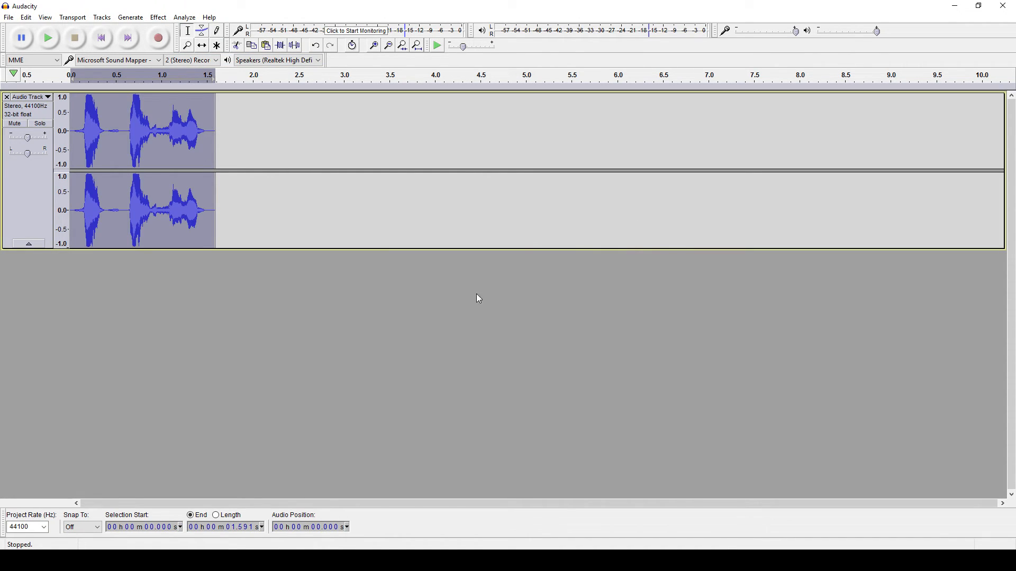
click(47, 37)
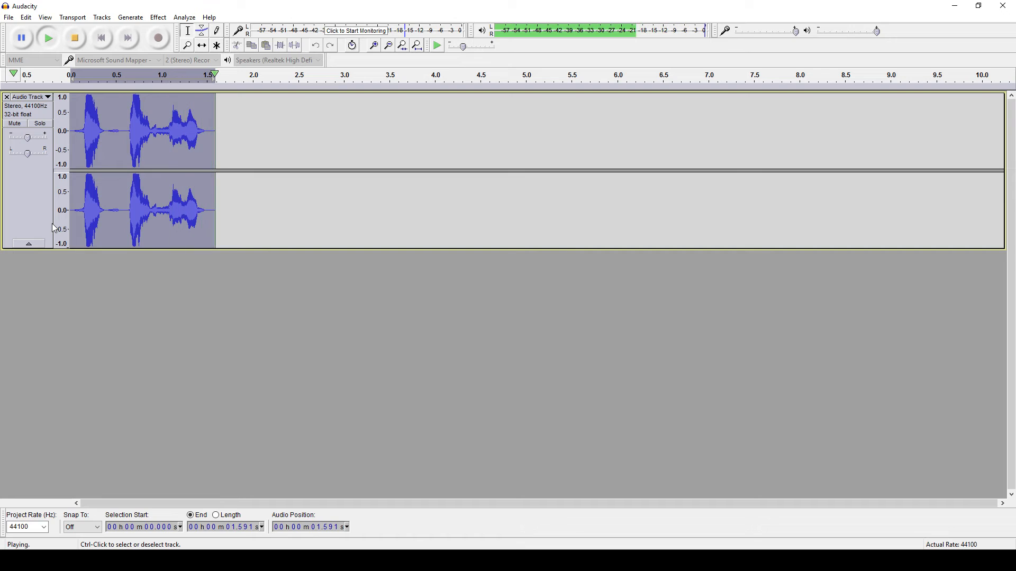
click(74, 38)
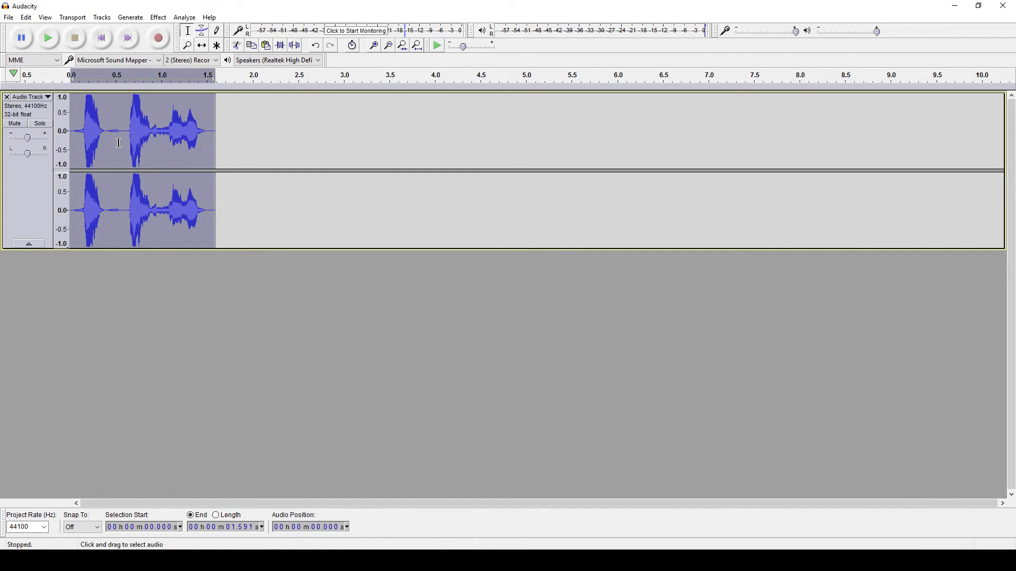
click(8, 17)
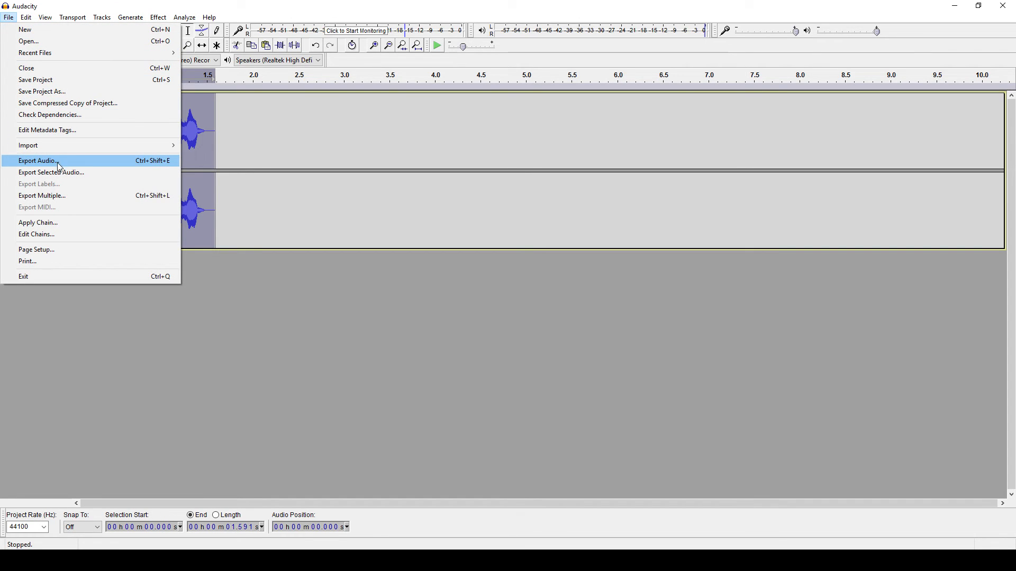
Step: Export the clip as an MP3 named 'tracer' at 320 kbps in the Audacity folder
click(37, 161)
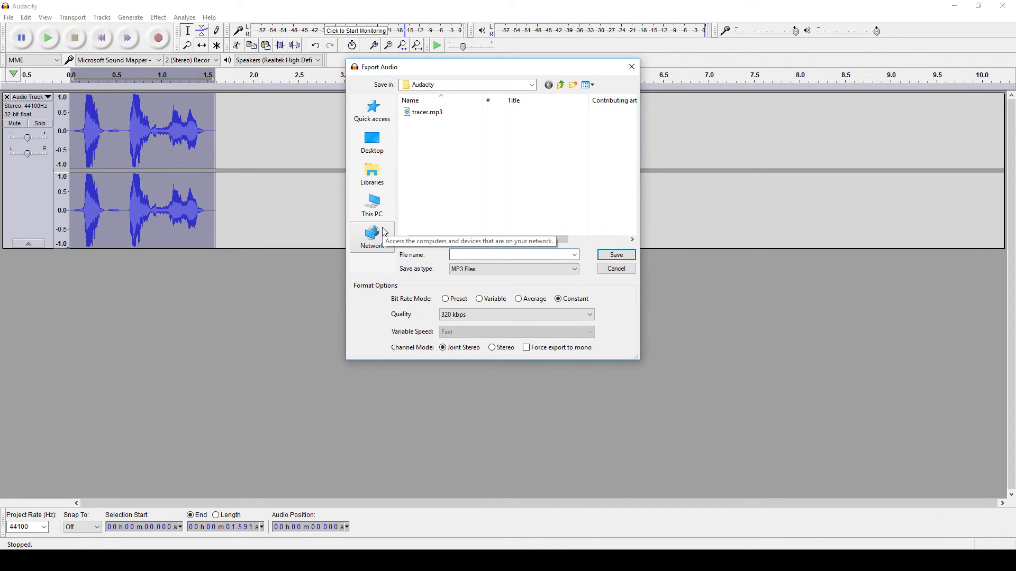
text(tar)
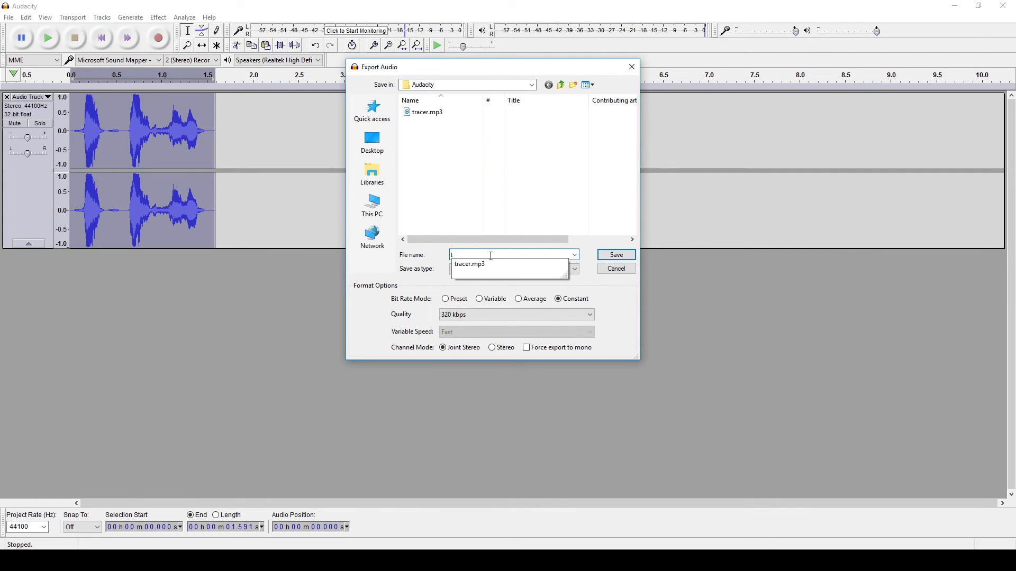
text(tracer)
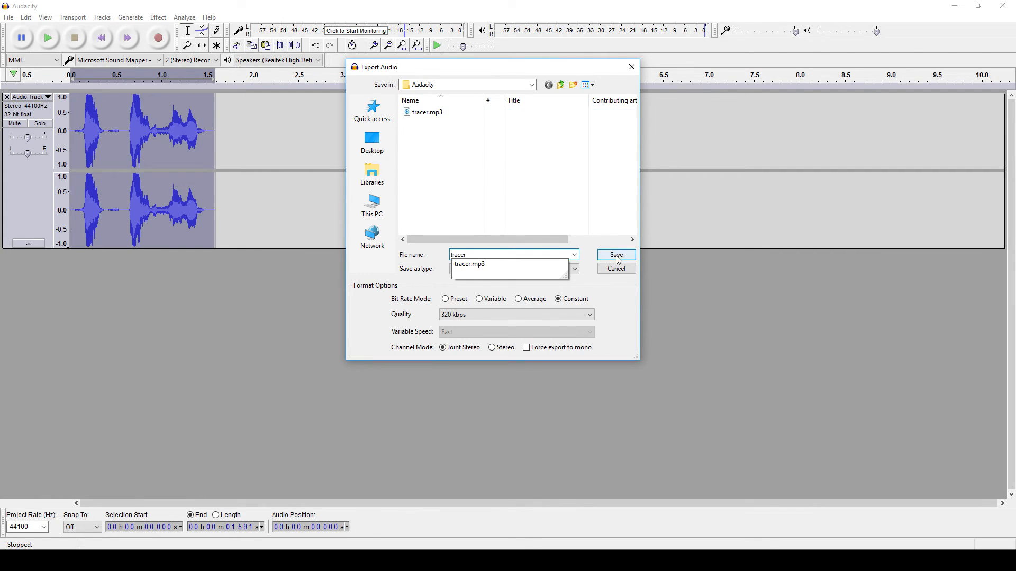
click(615, 254)
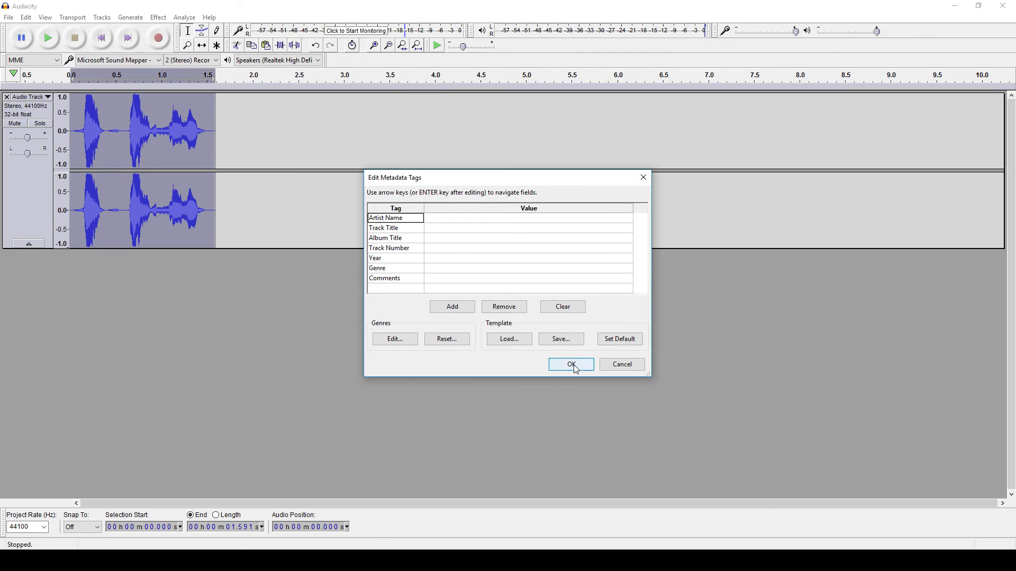